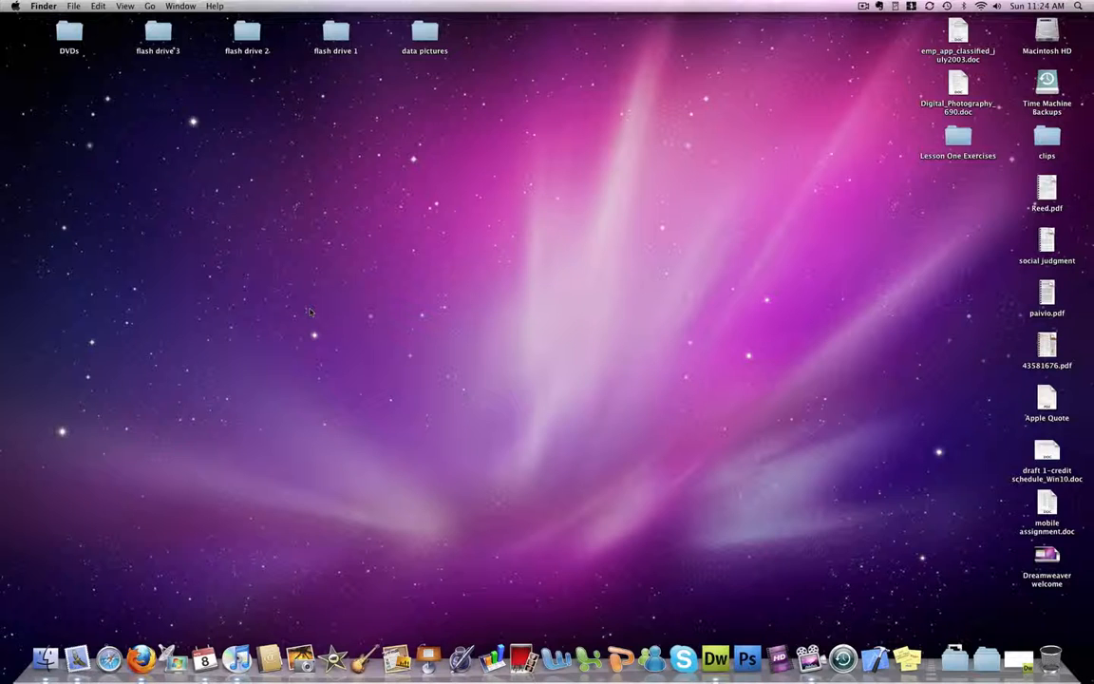
mouse_move(401, 247)
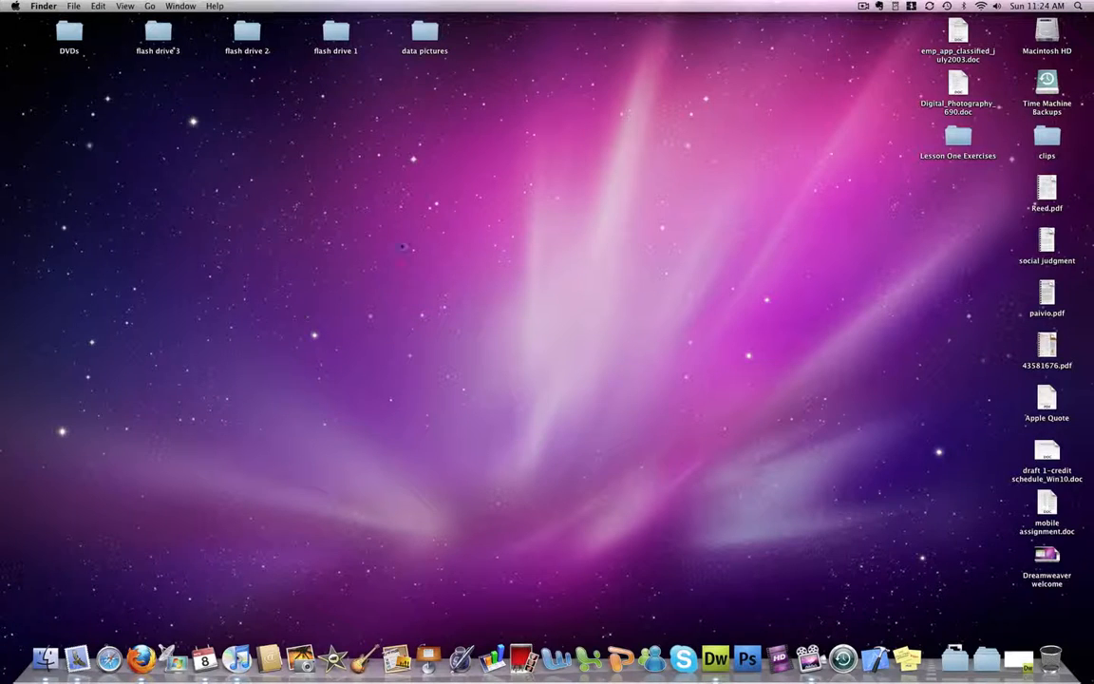
- Add a new folder to the desktop from its right-click menu
right_click(403, 247)
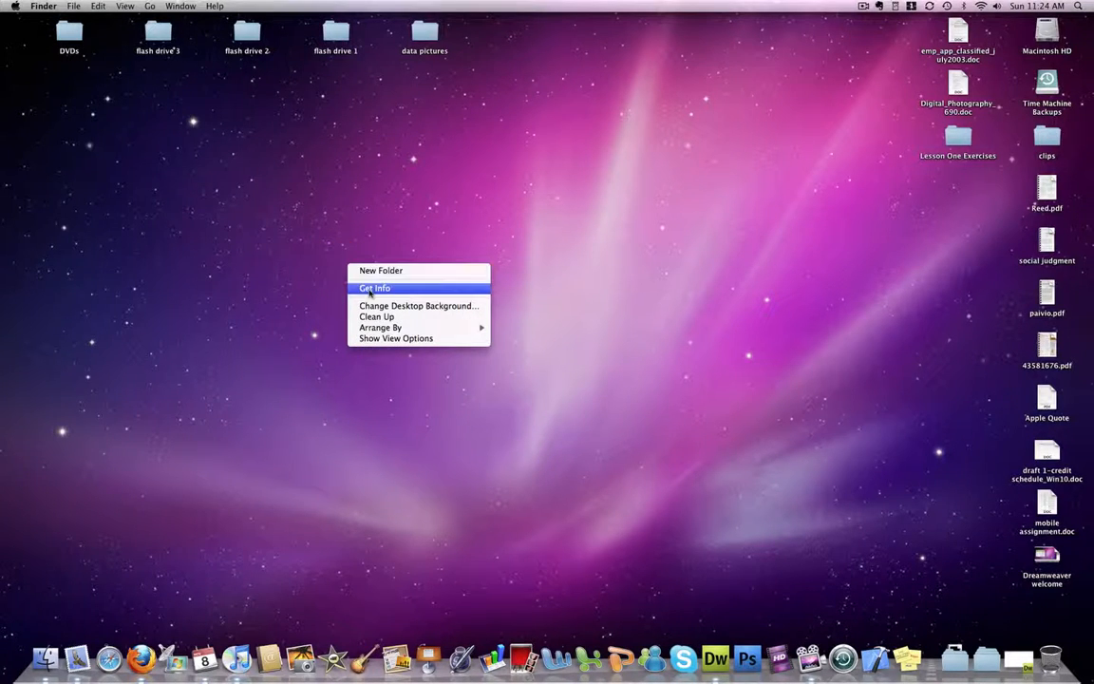
left_click(381, 270)
type("Public HTML")
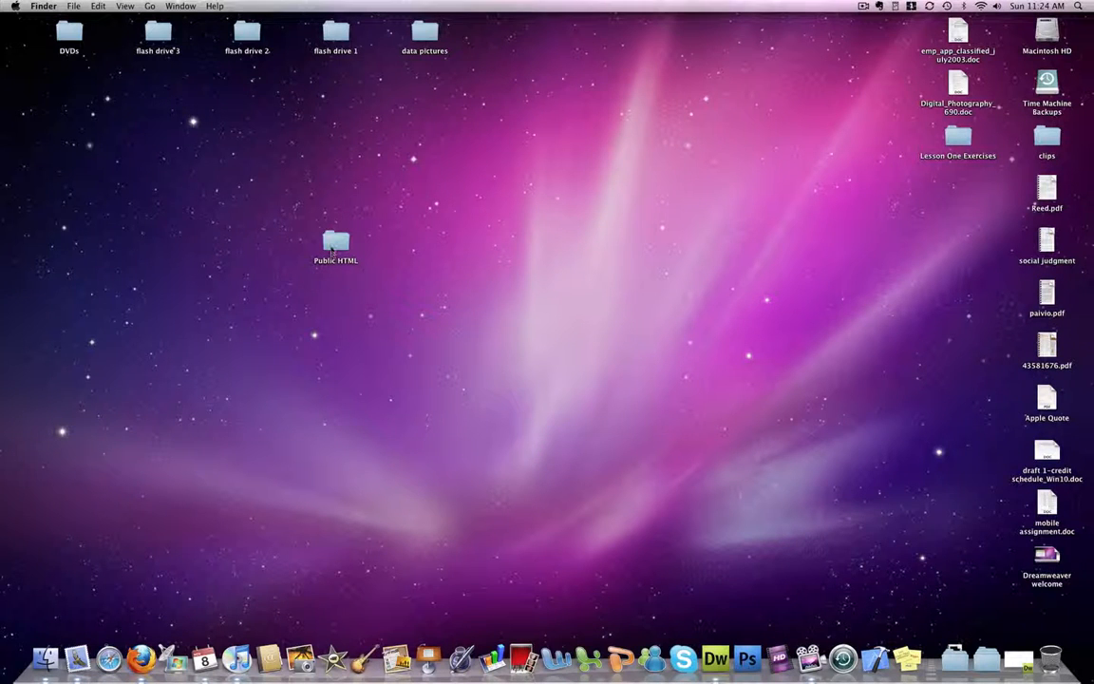
- Inside Public HTML, make a new folder named ed421 and open it
double_click(336, 244)
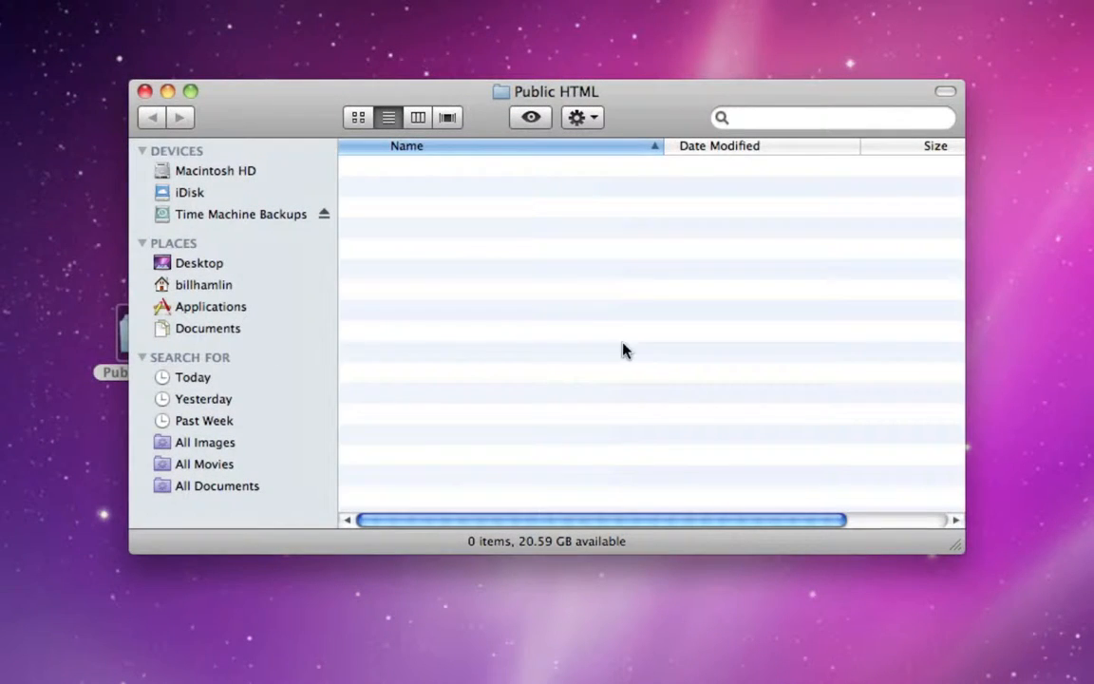
mouse_move(678, 358)
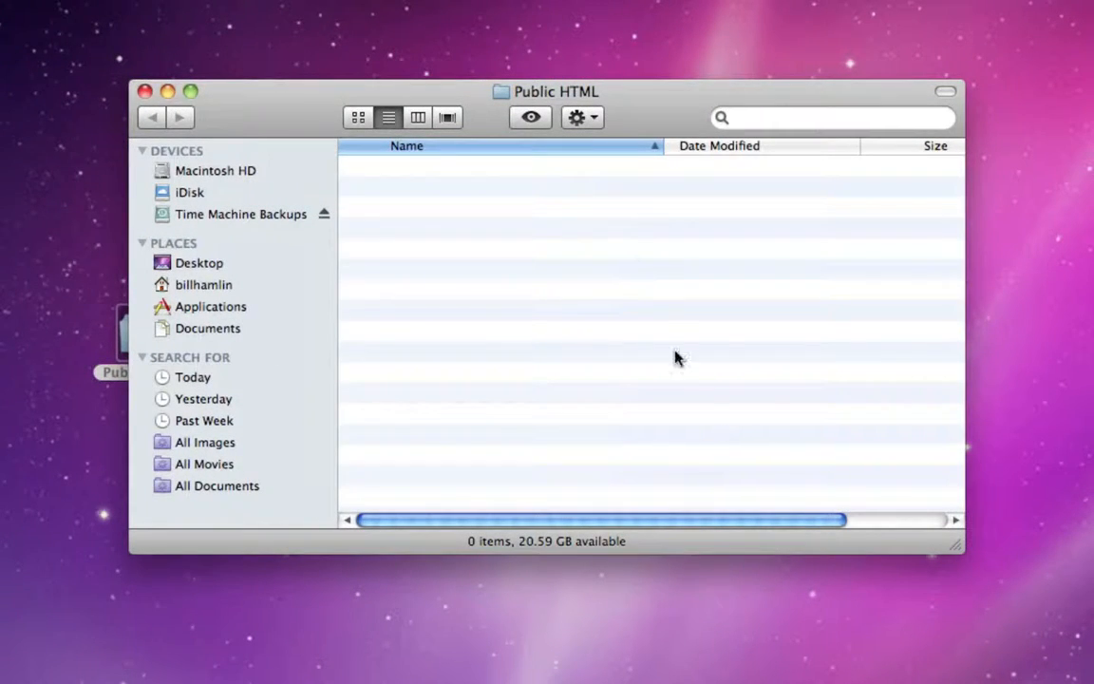
mouse_move(625, 135)
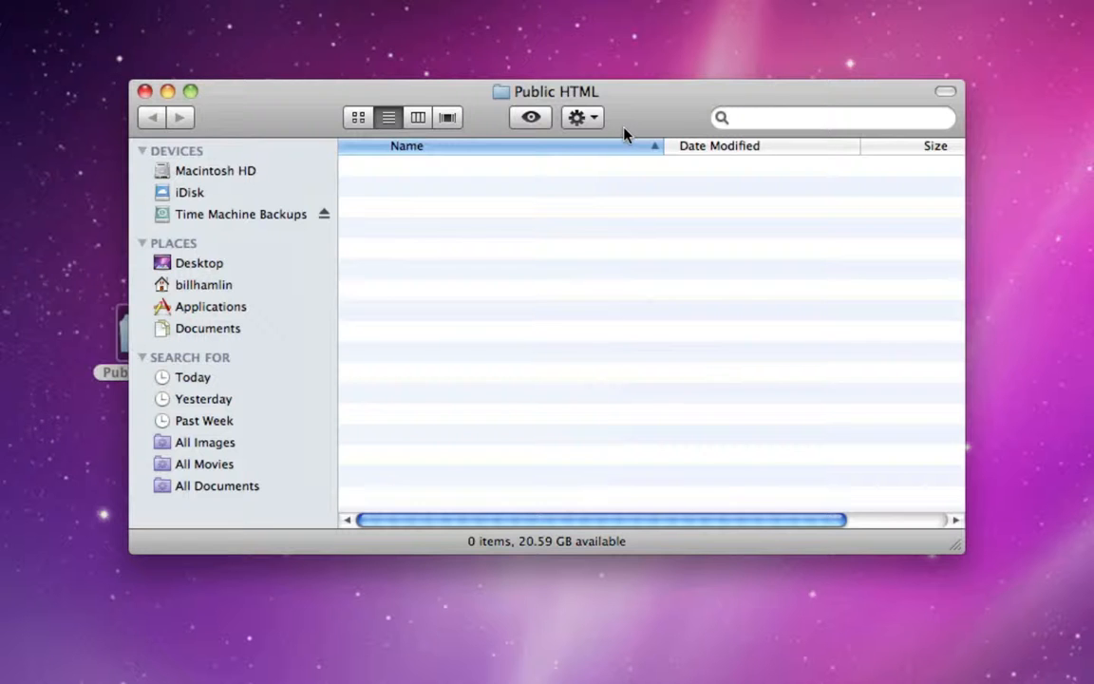
left_click(577, 117)
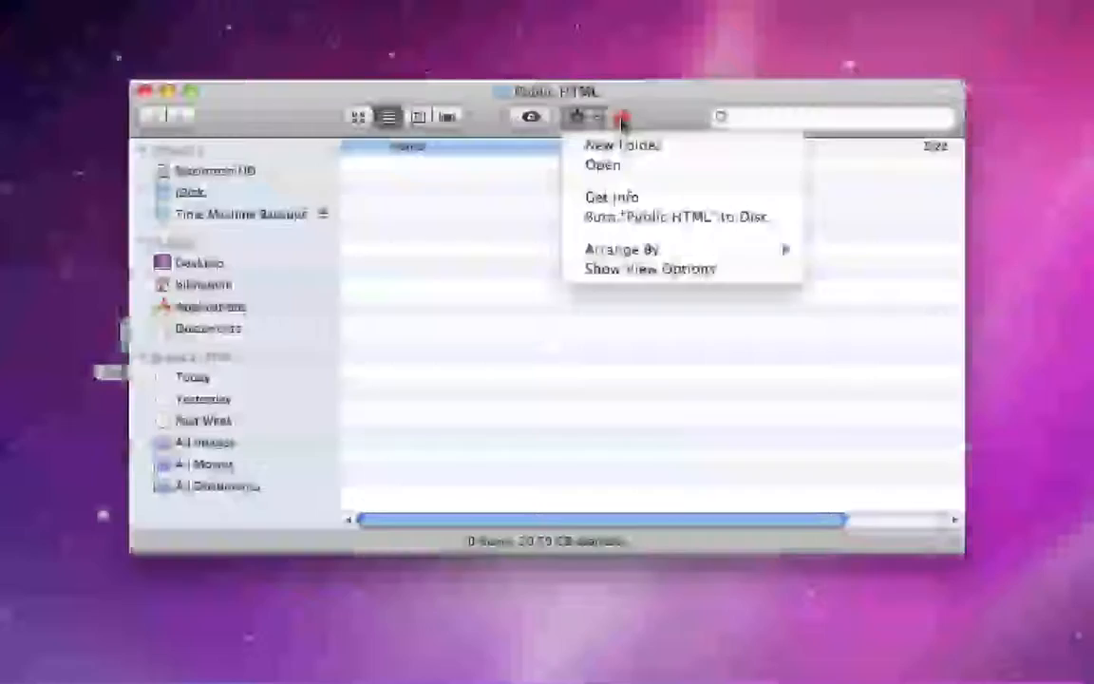
left_click(99, 8)
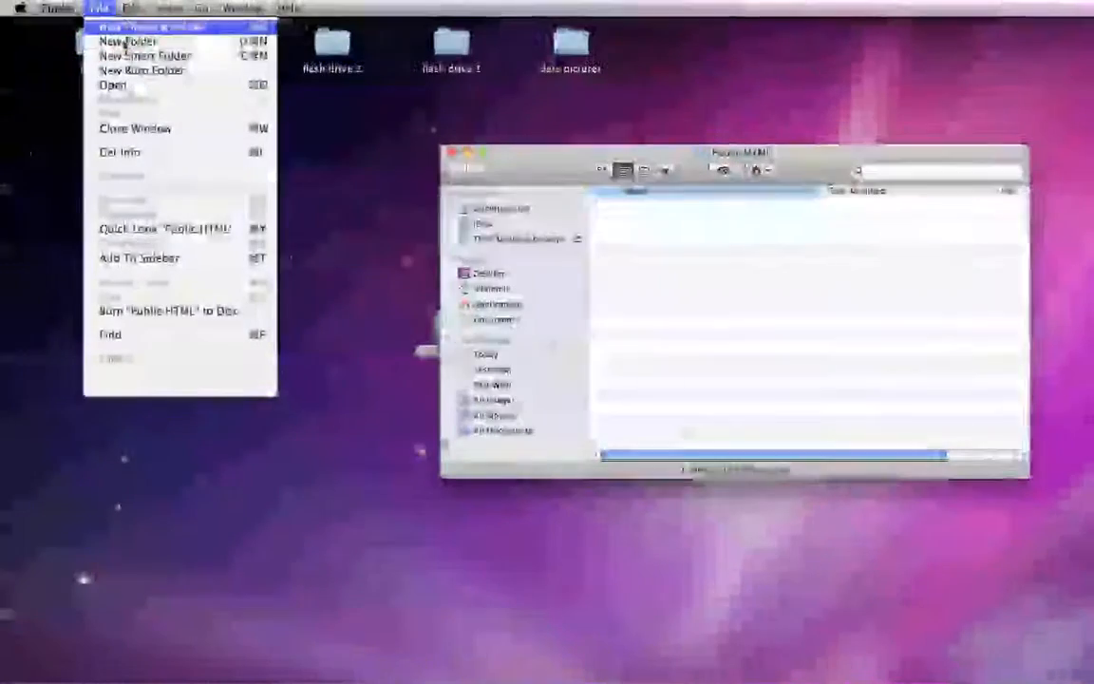
left_click(127, 41)
type("ed421")
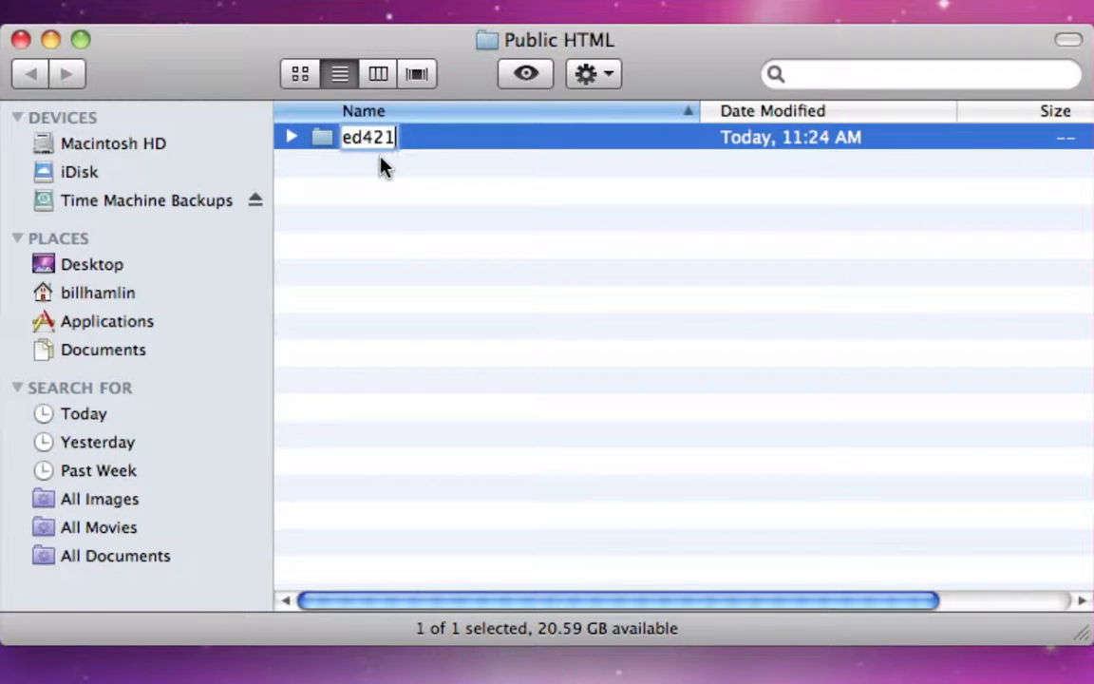
key("Return")
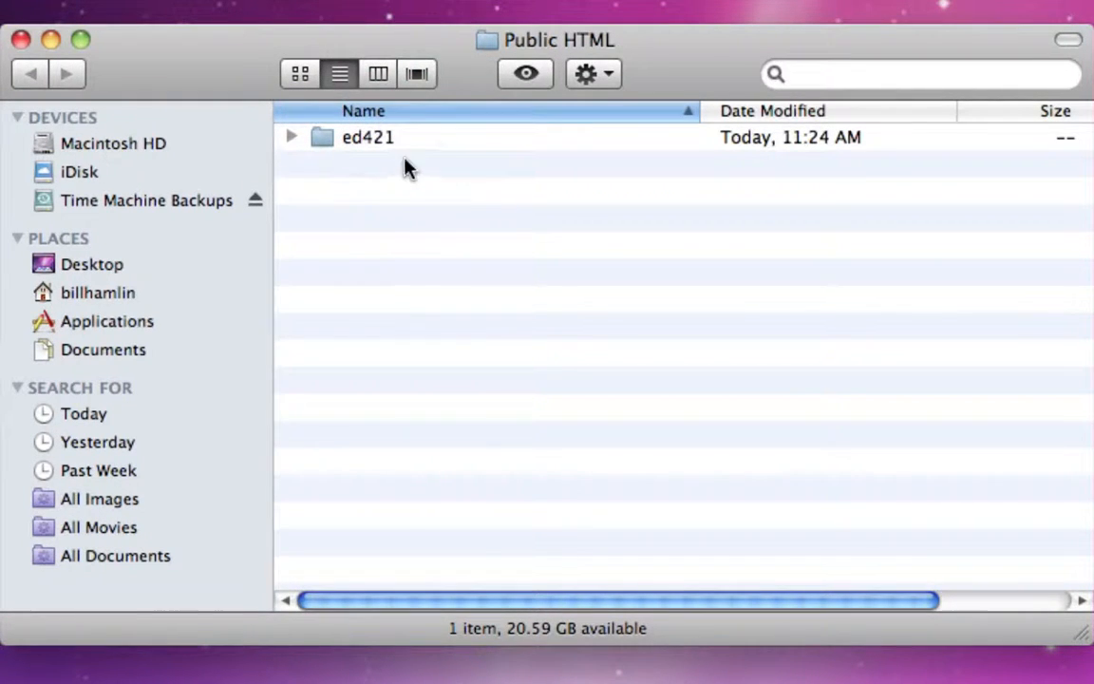
mouse_move(371, 147)
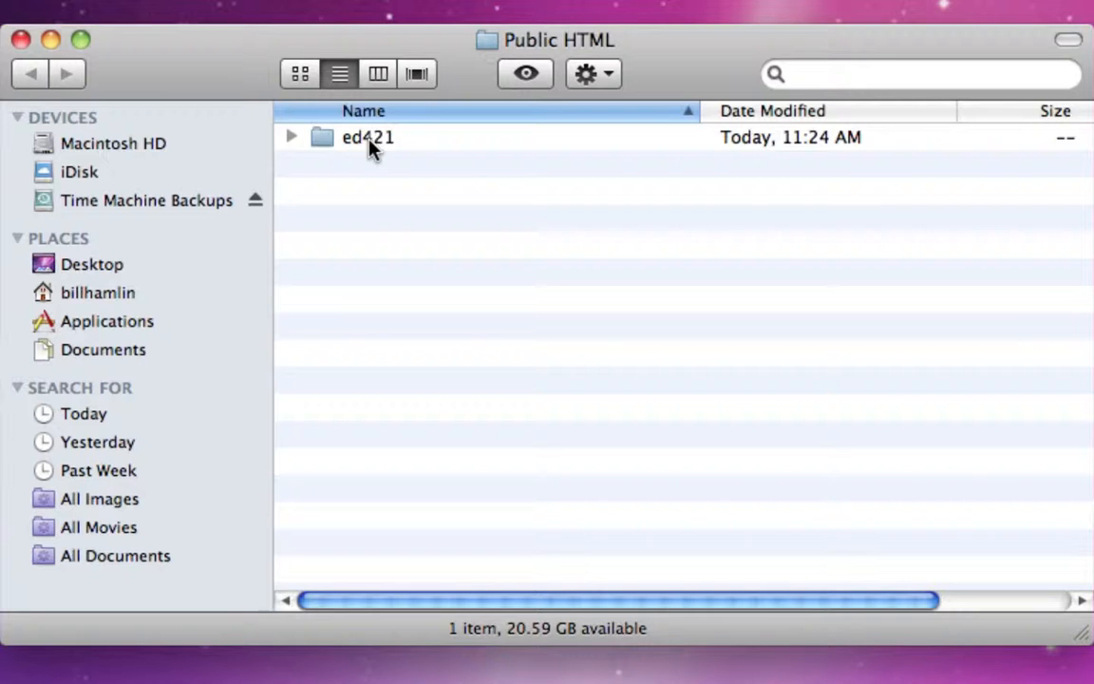
double_click(368, 137)
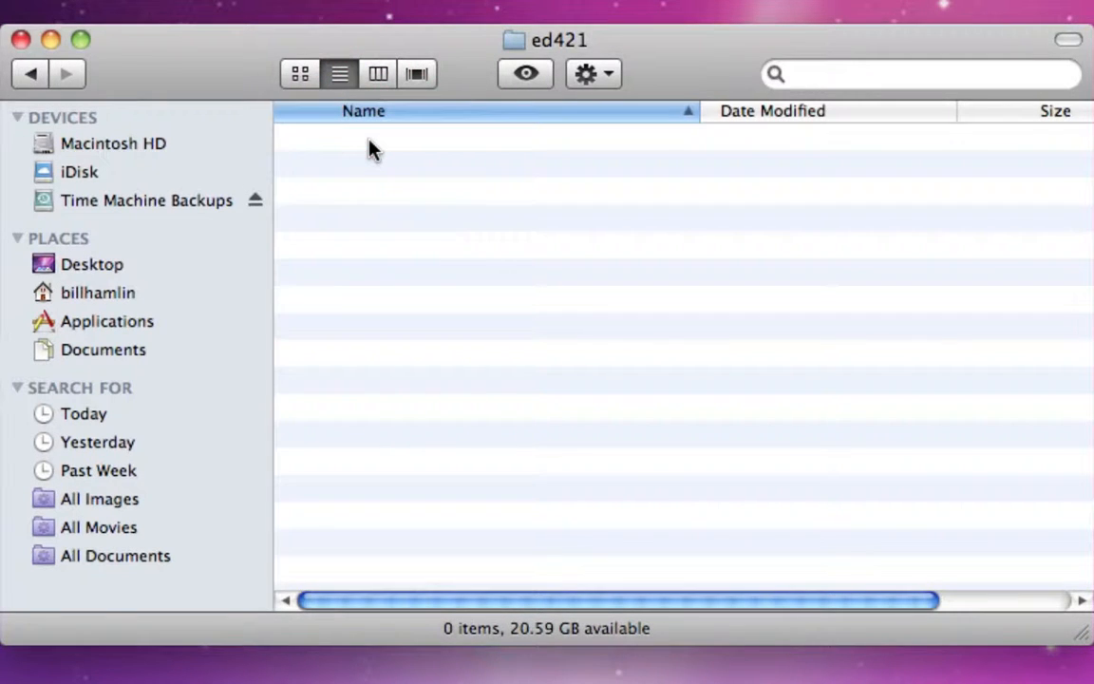
mouse_move(397, 211)
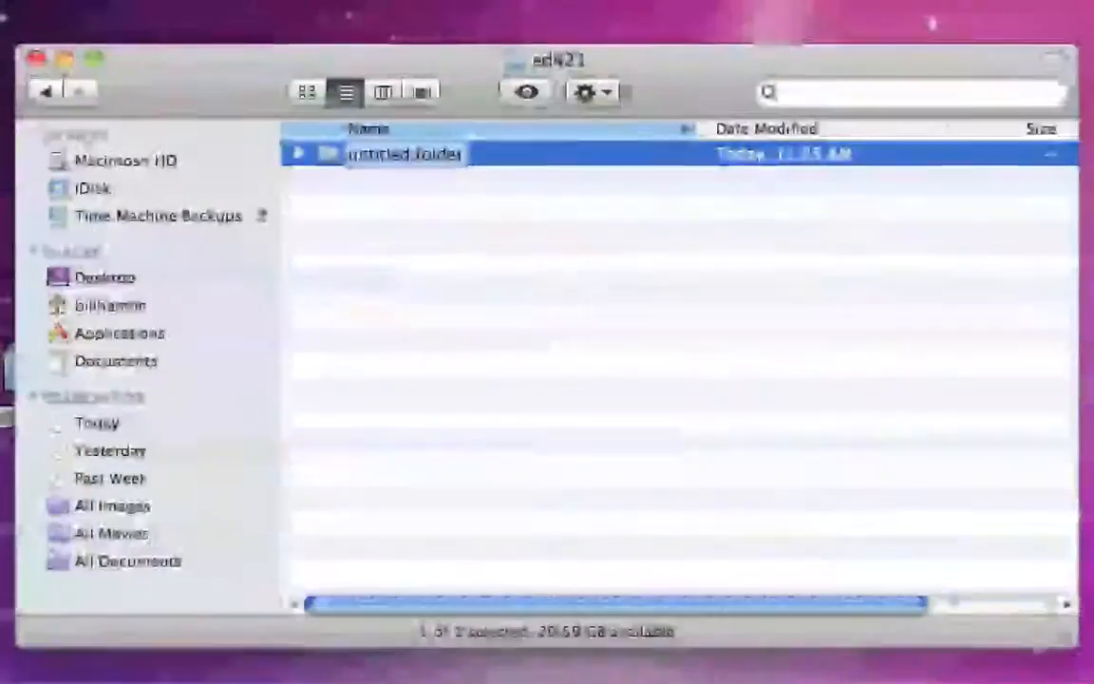
- Name the new folder in ed421 'images' and confirm it
type("images")
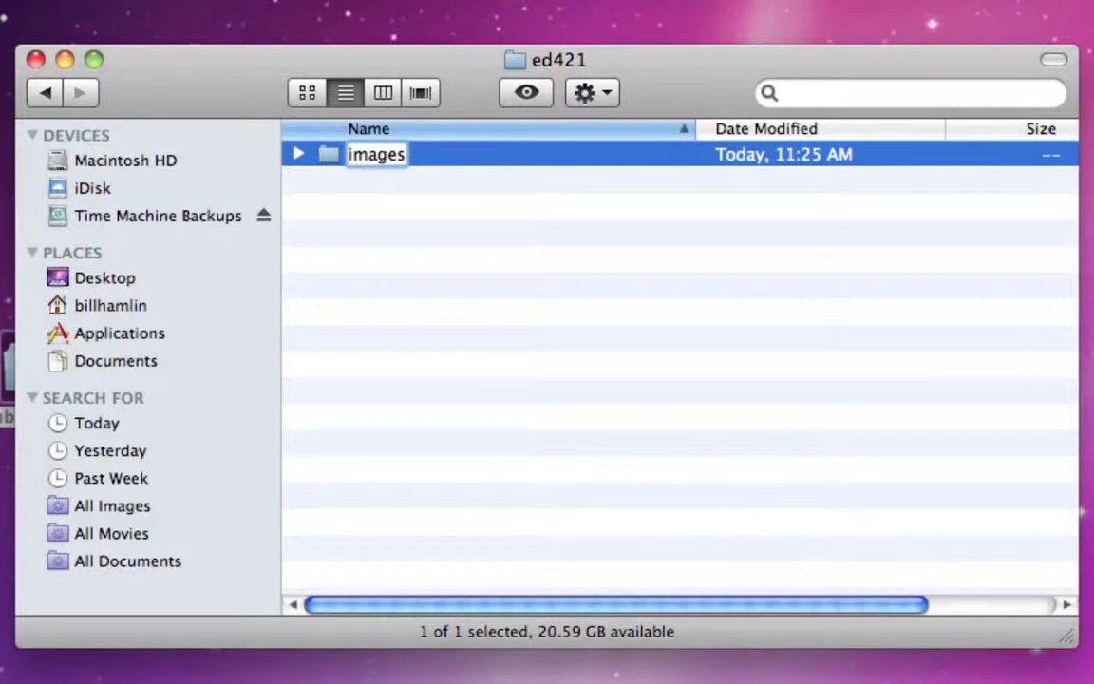
left_click(572, 314)
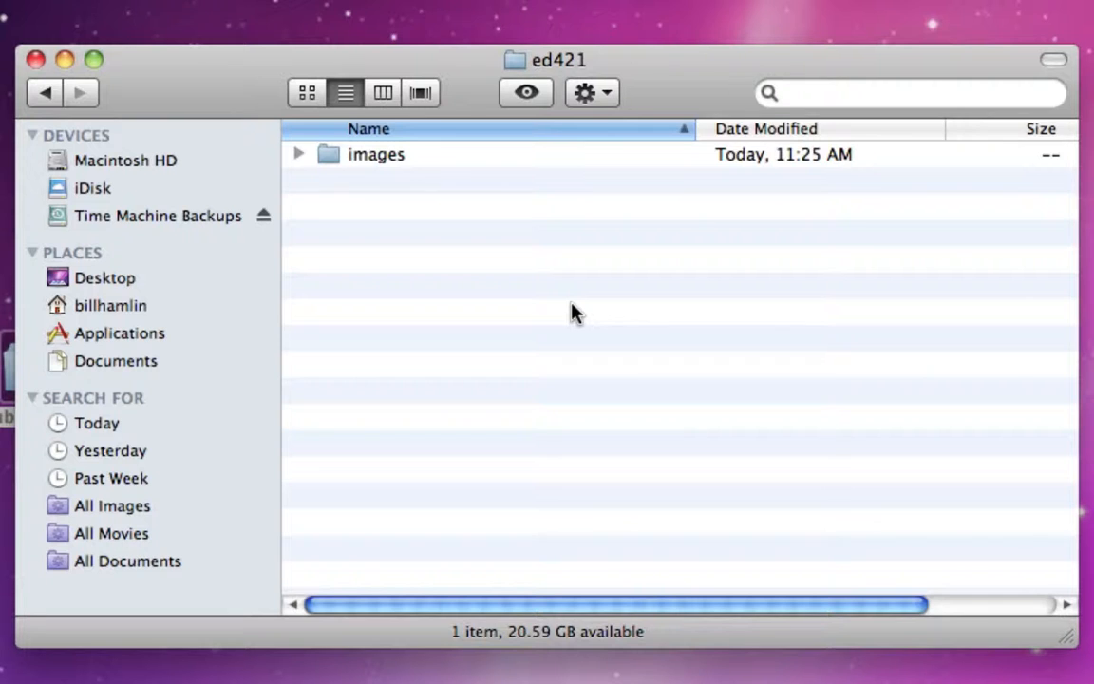
mouse_move(475, 318)
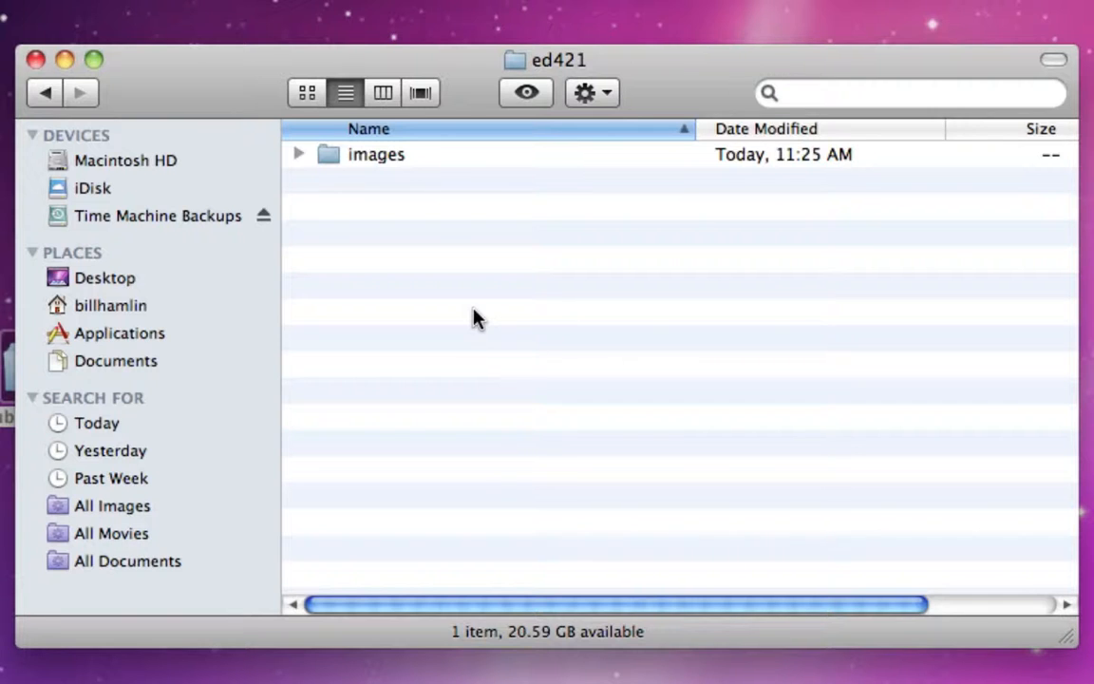
mouse_move(161, 101)
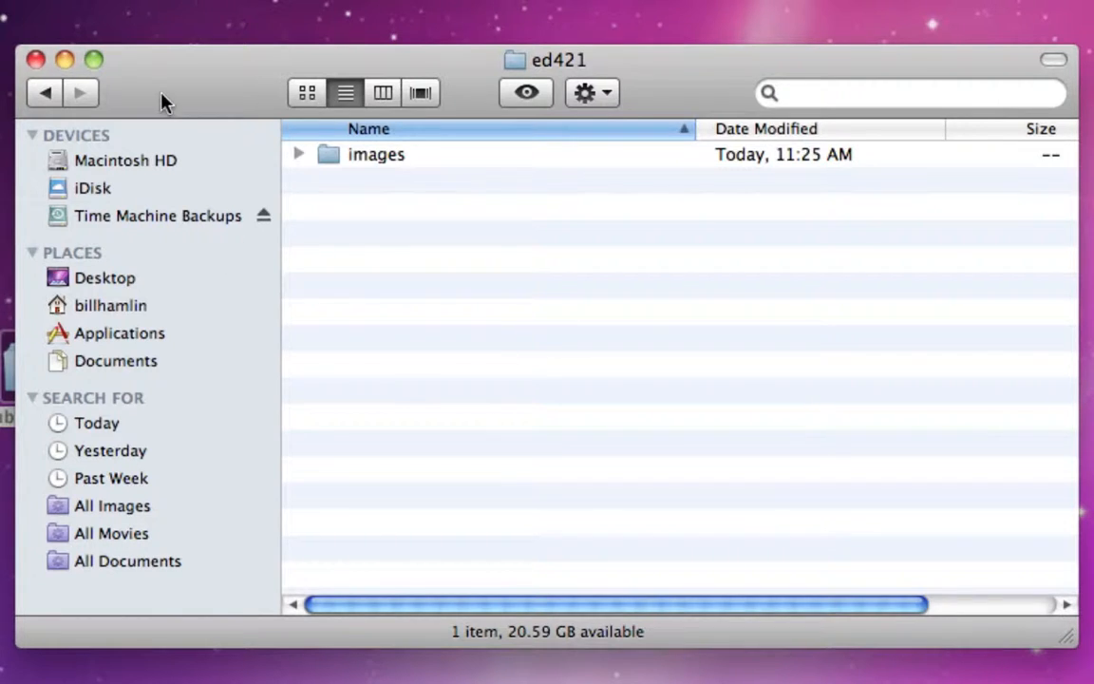
mouse_move(330, 529)
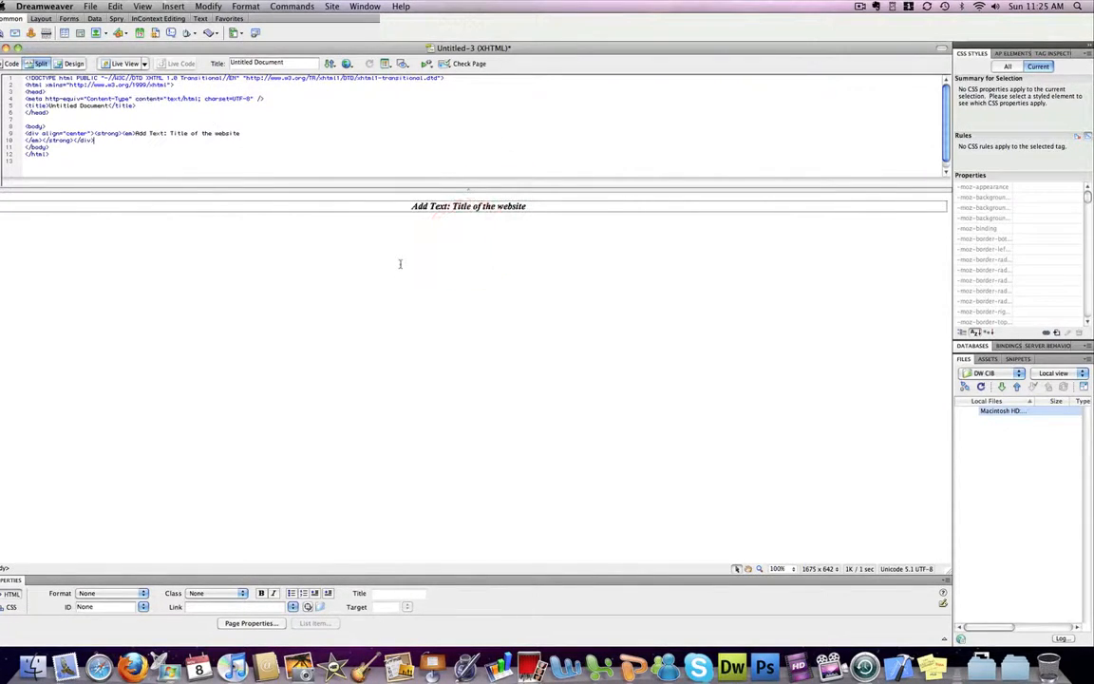
mouse_move(405, 283)
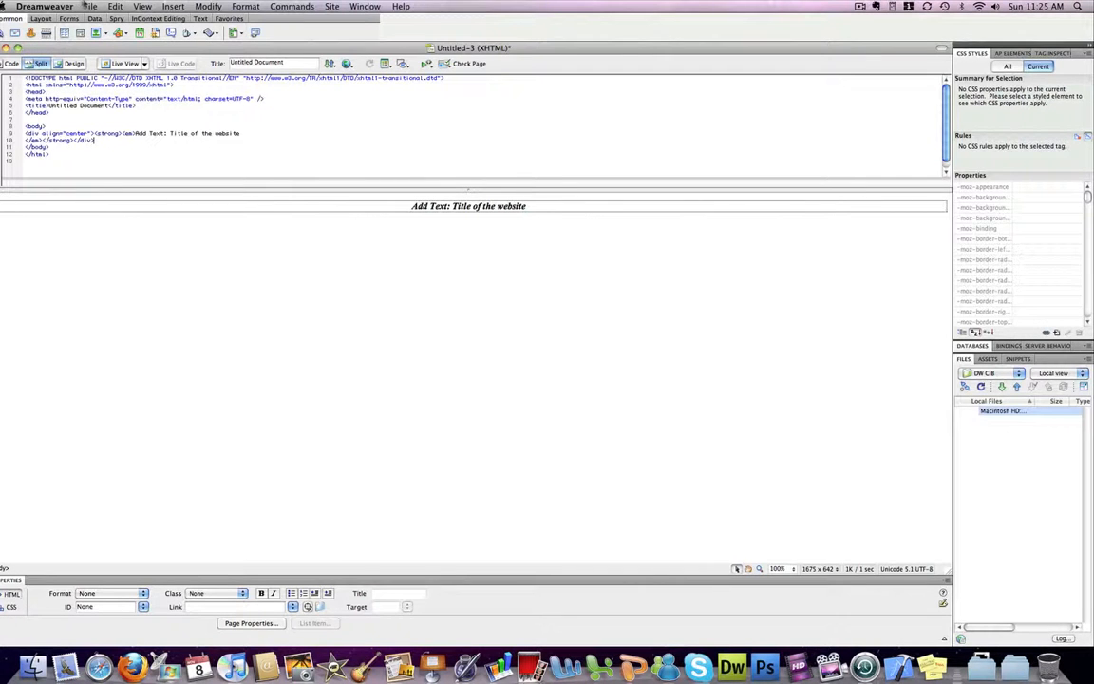
- Open Dreamweaver's File menu for the untitled page
left_click(90, 6)
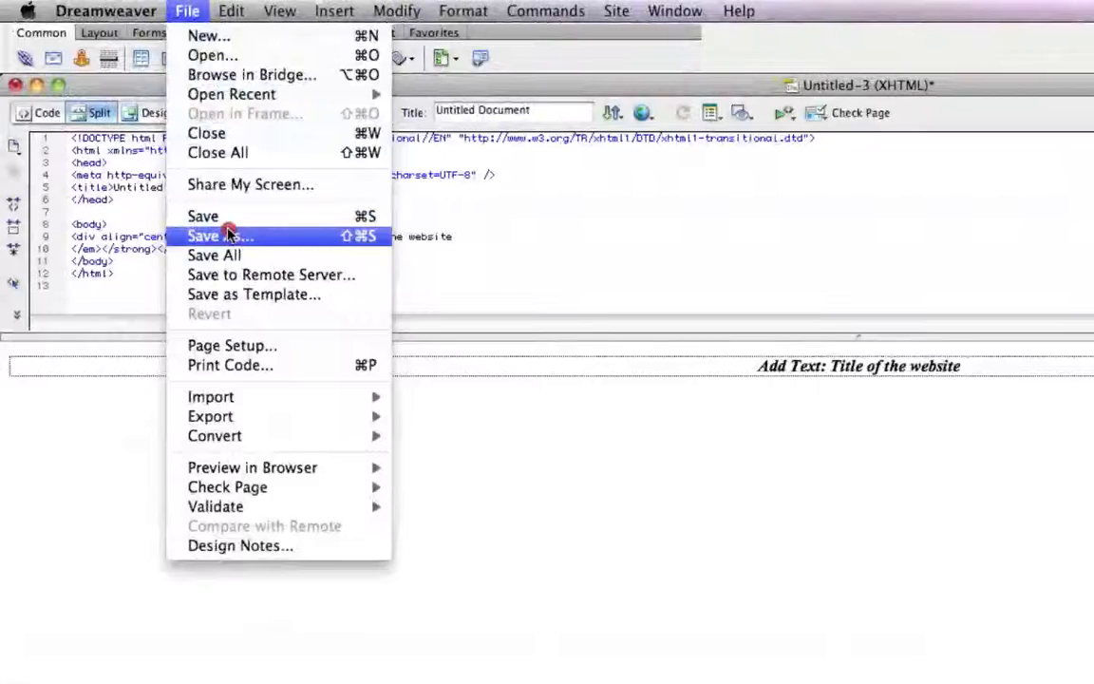
- Save the page as home.html in Desktop > Public HTML > ed421
left_click(219, 236)
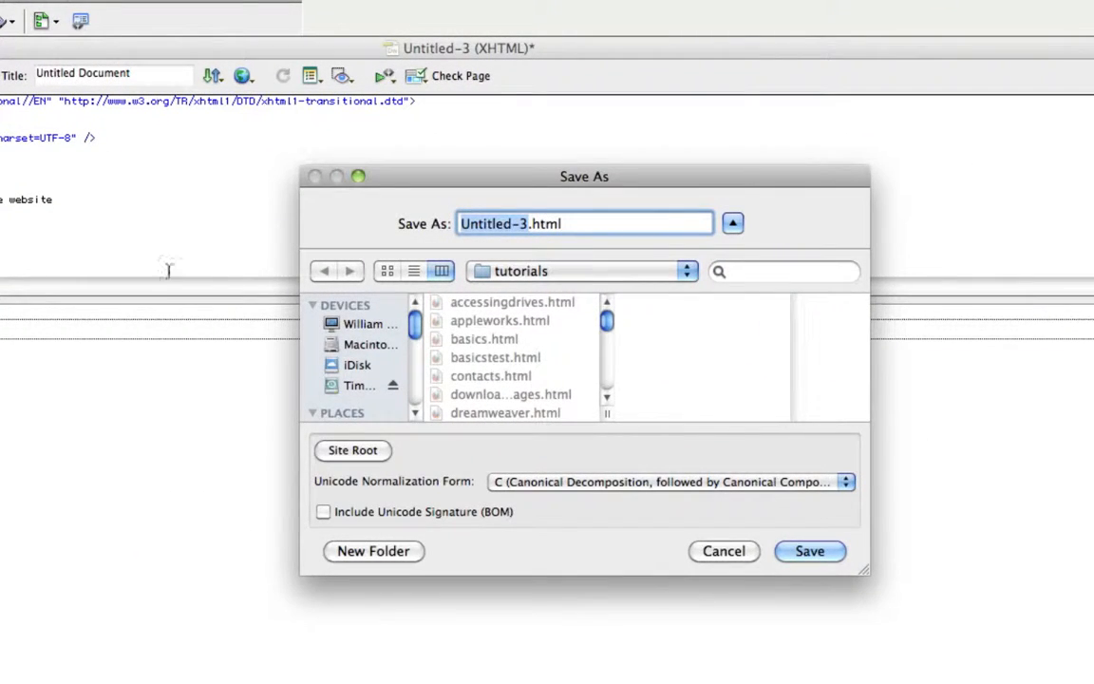
scroll("down", 3)
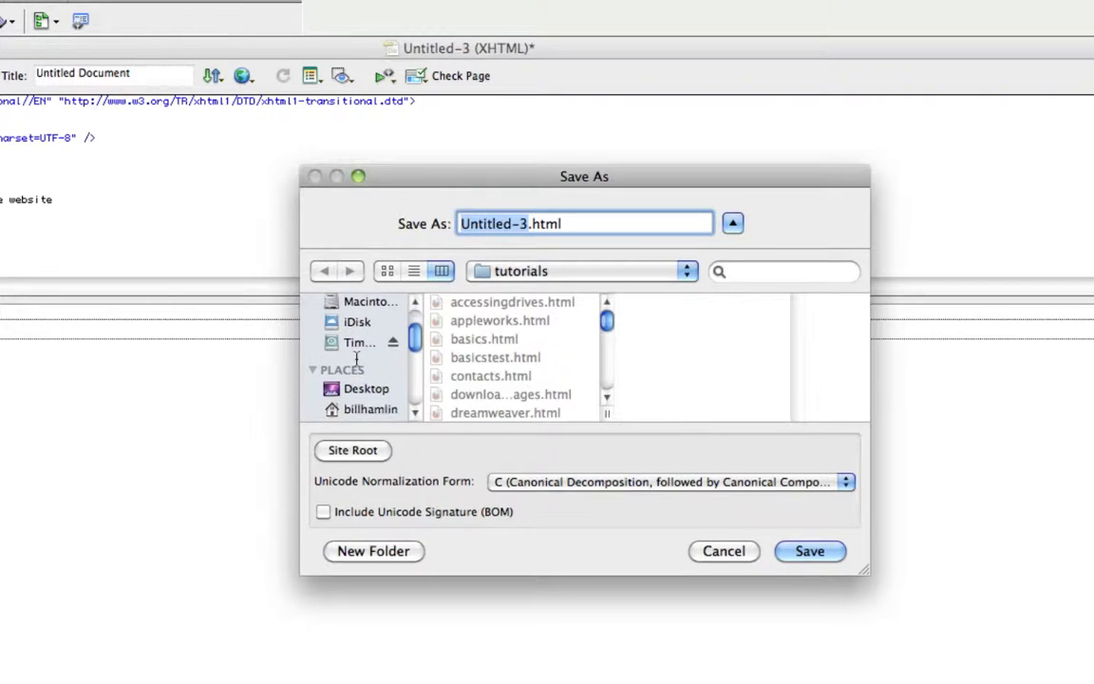
scroll("down", 3)
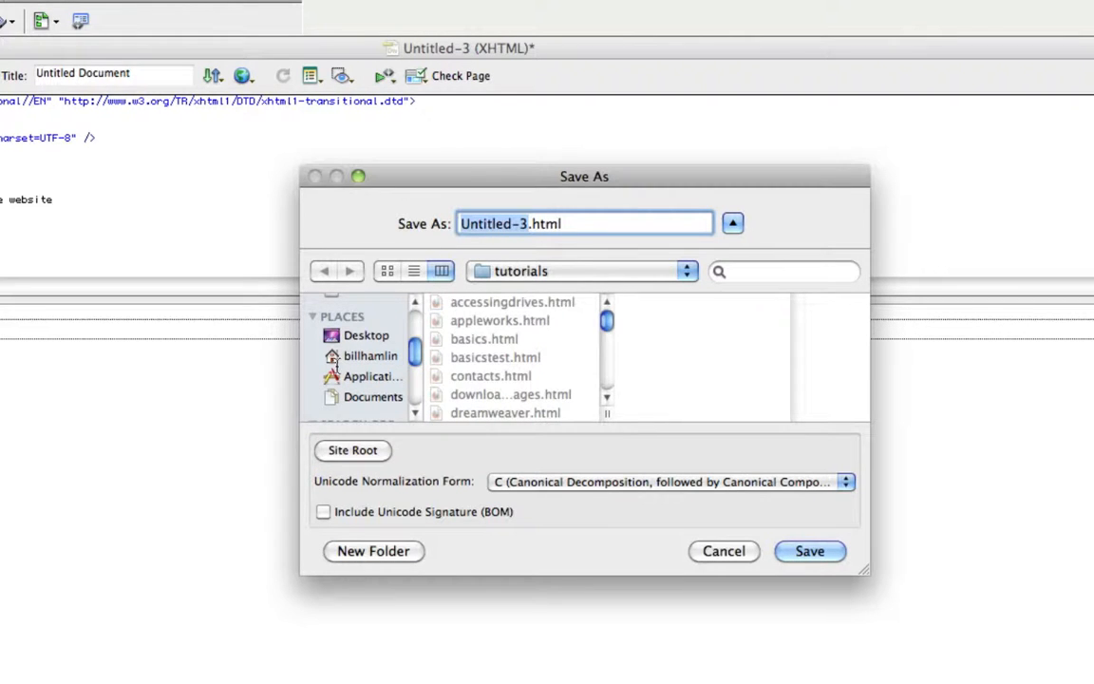
left_click(367, 335)
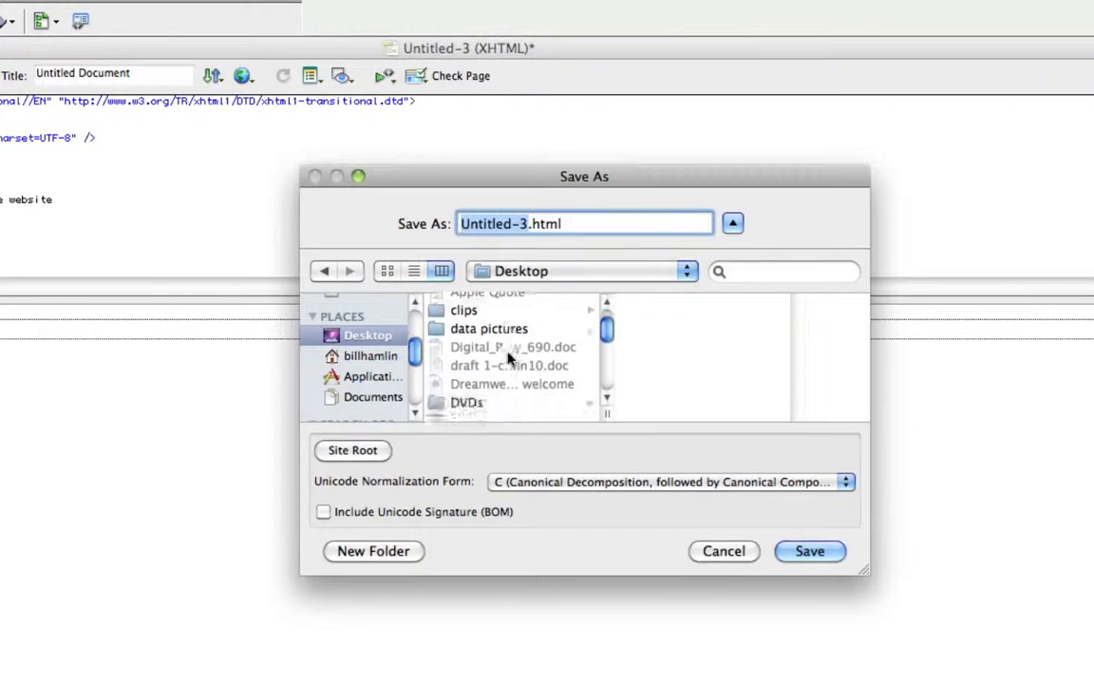
left_click(485, 386)
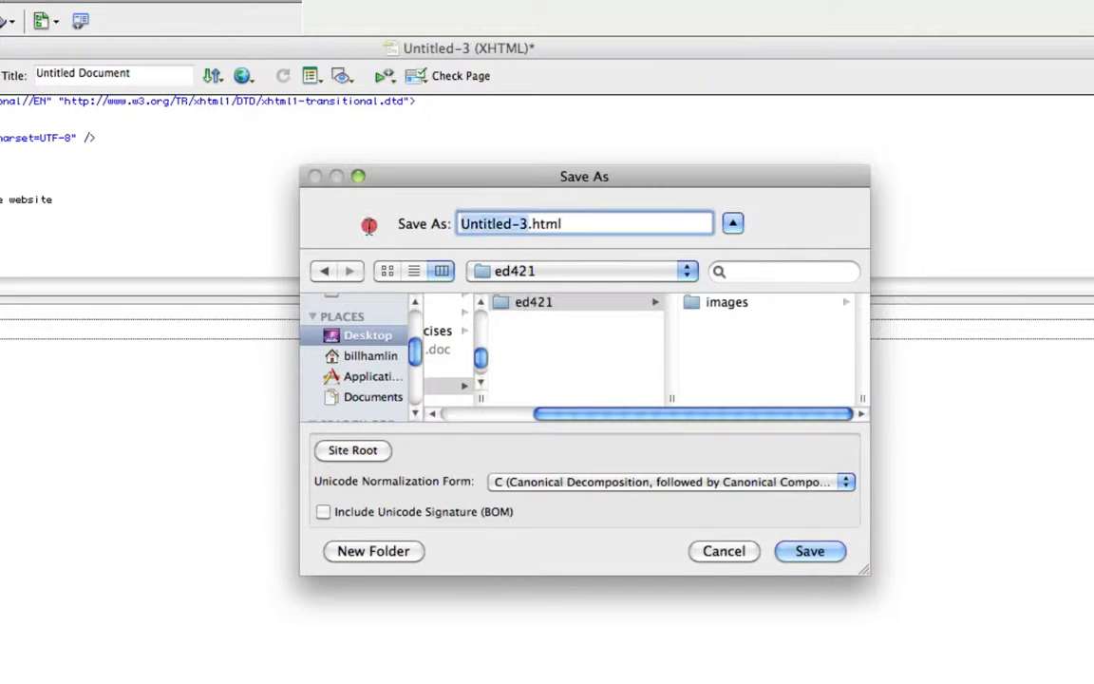
mouse_move(361, 230)
type("hom")
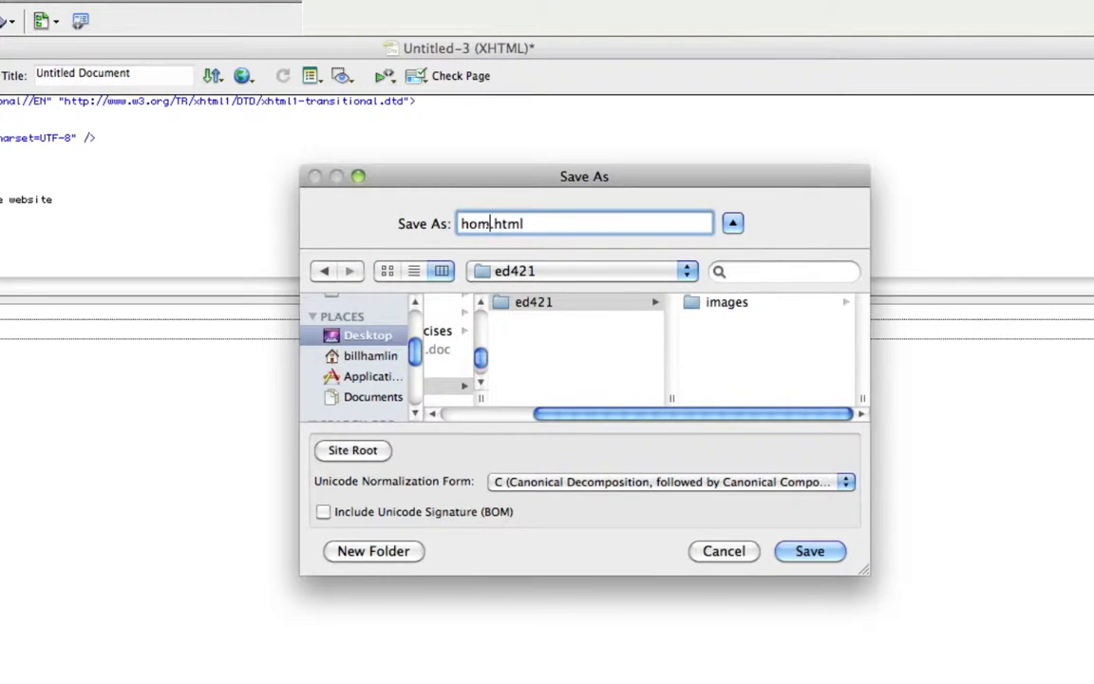
type("e")
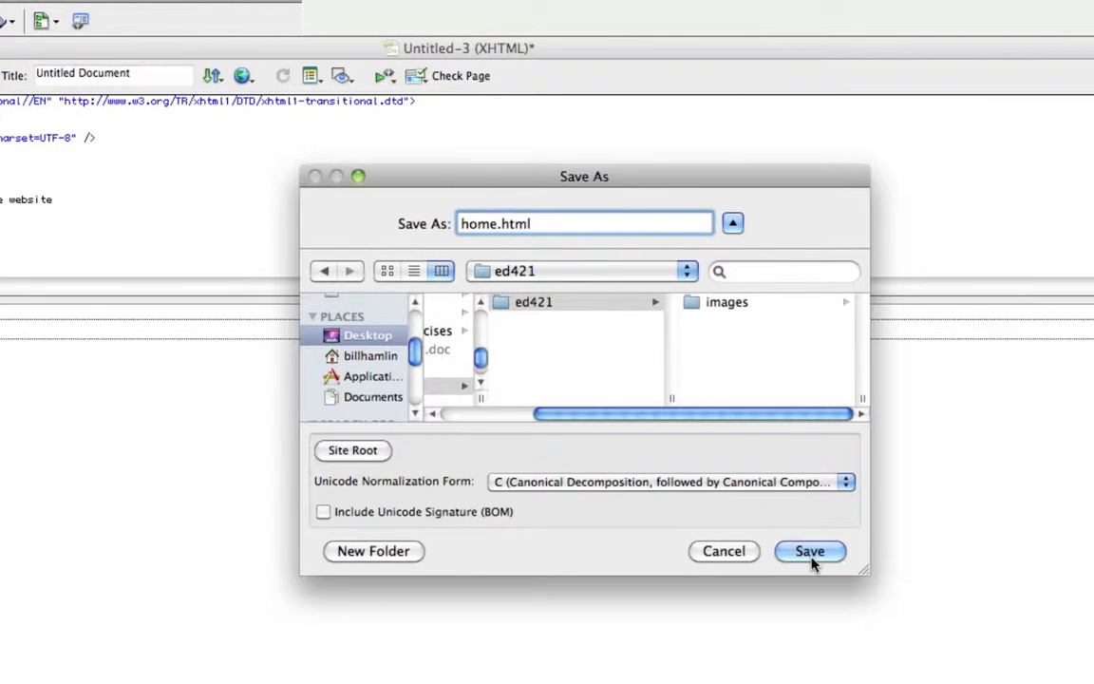
left_click(809, 550)
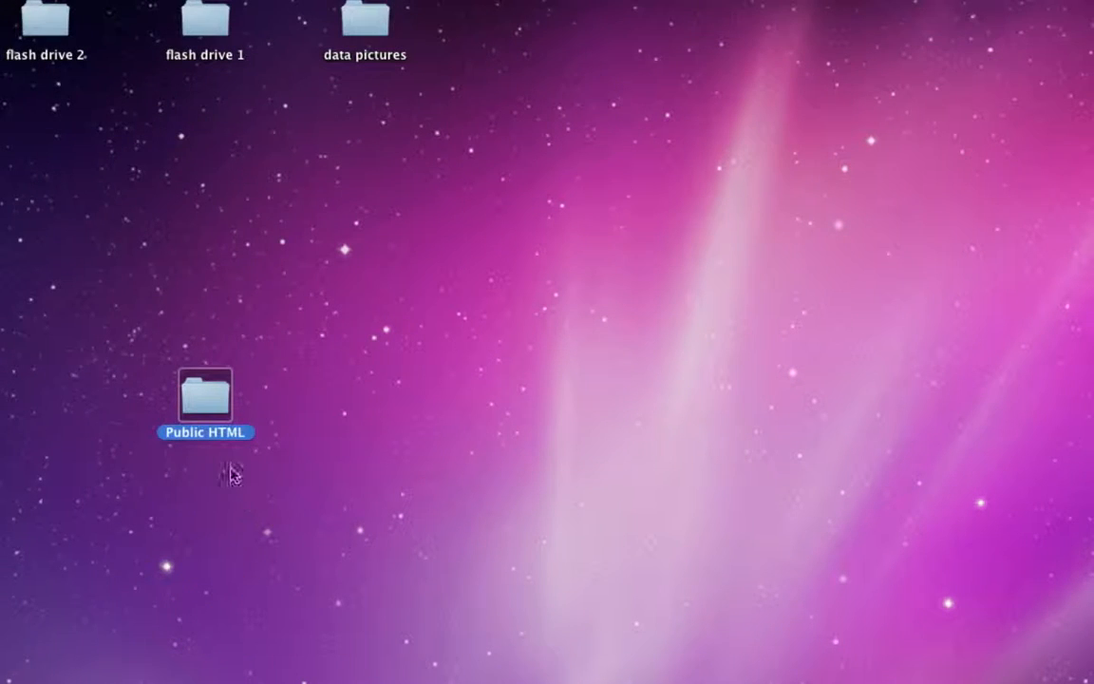
- Open the Public HTML folder on the desktop
double_click(204, 392)
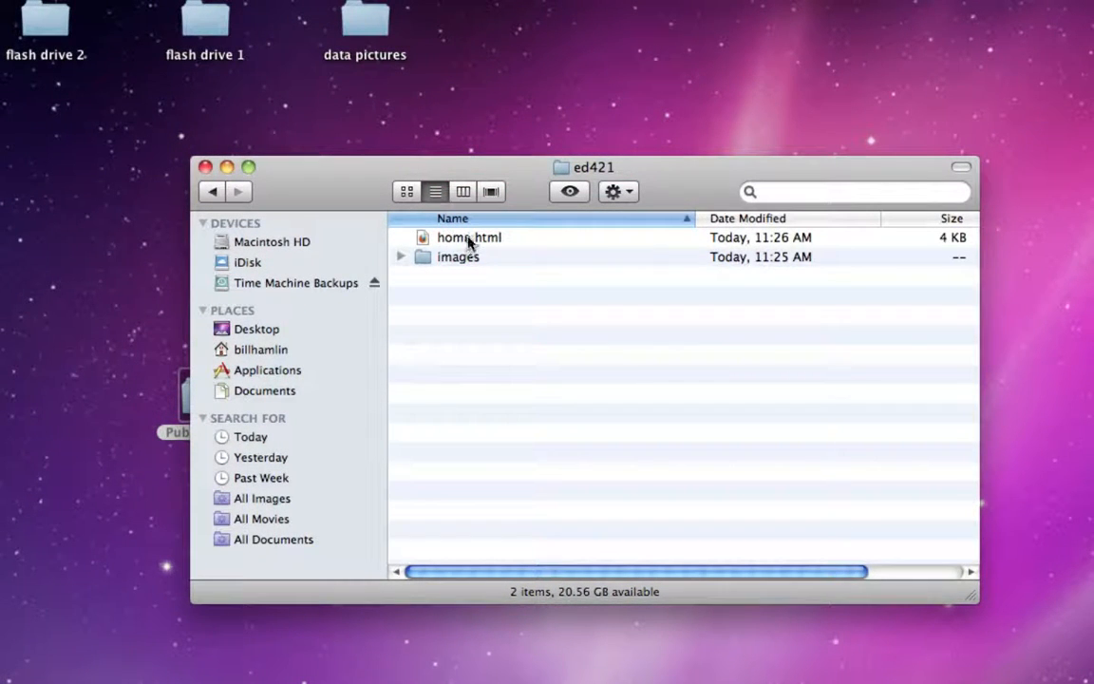
mouse_move(492, 249)
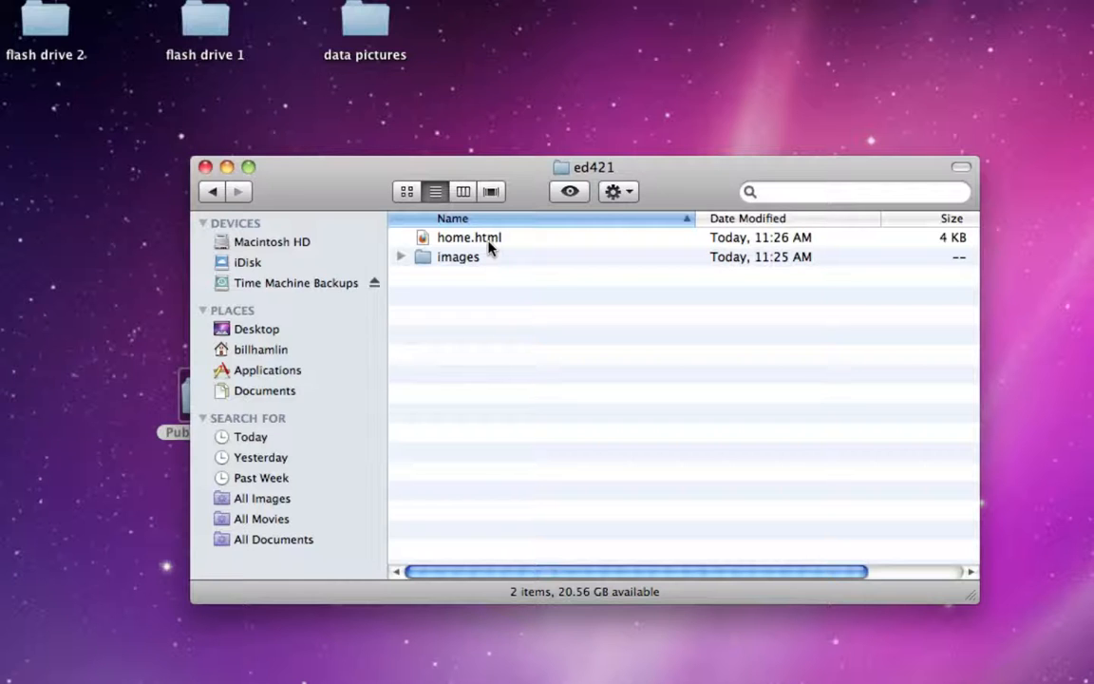
mouse_move(475, 271)
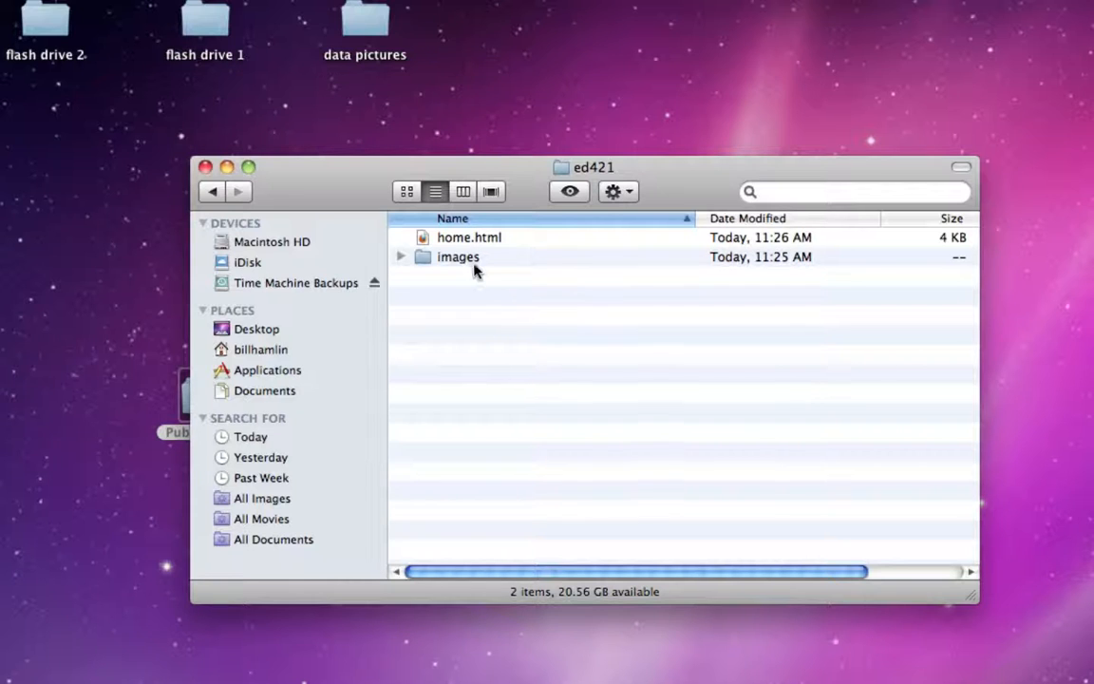